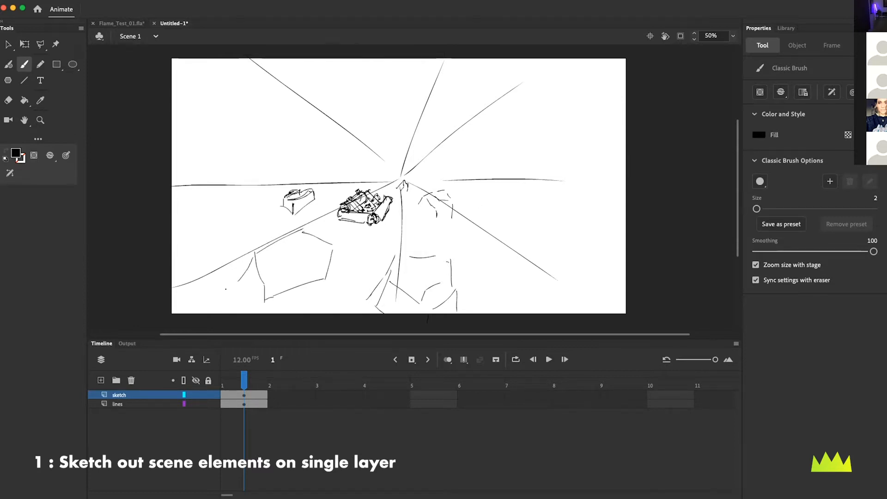
# - Rough out the campfire, logs and rocks with the Classic Brush over the perspective lines
pyautogui.click(9, 45)
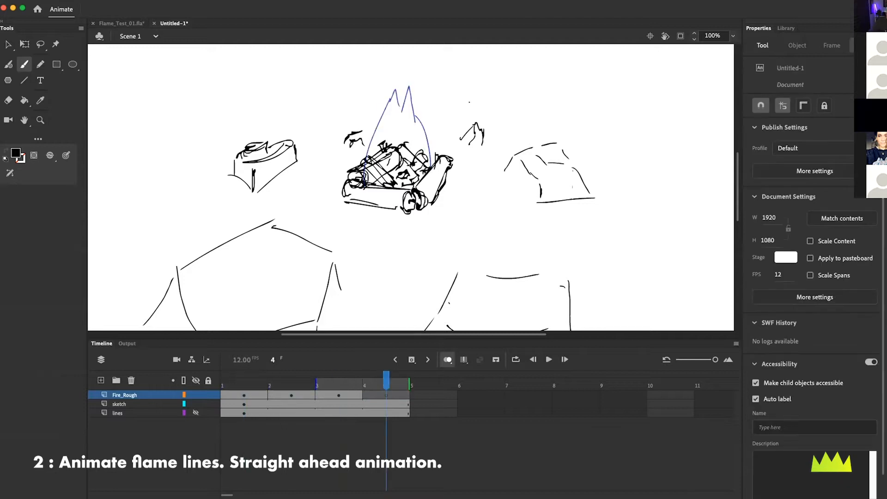
# - Add a Fire_Rough layer, draw flame outlines on blank keyframes through frame 9, and enable Loop Playback
pyautogui.click(25, 64)
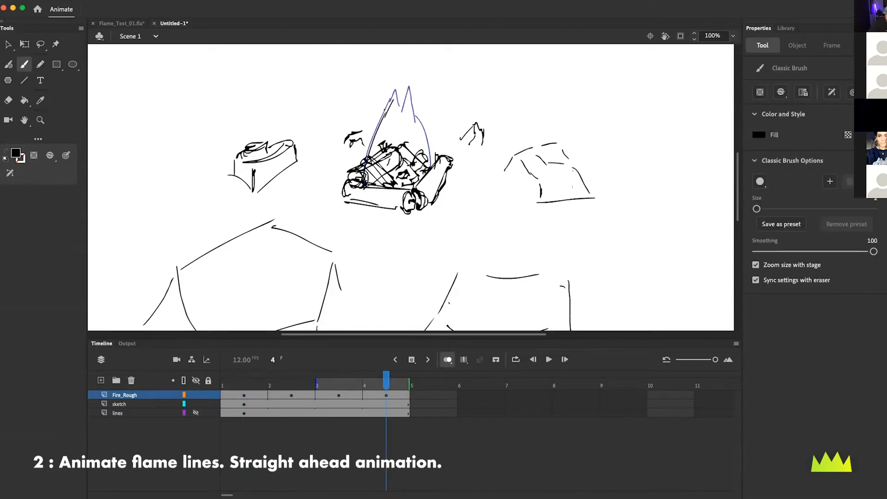
pyautogui.click(434, 385)
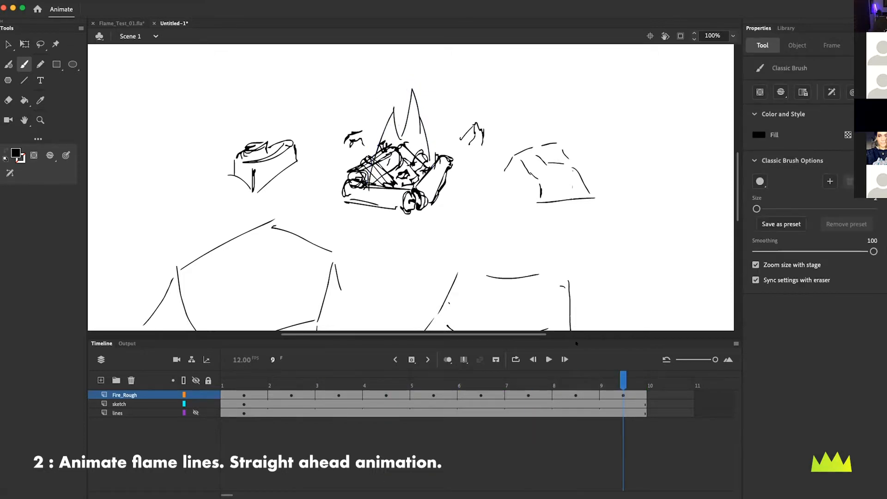
pyautogui.click(548, 359)
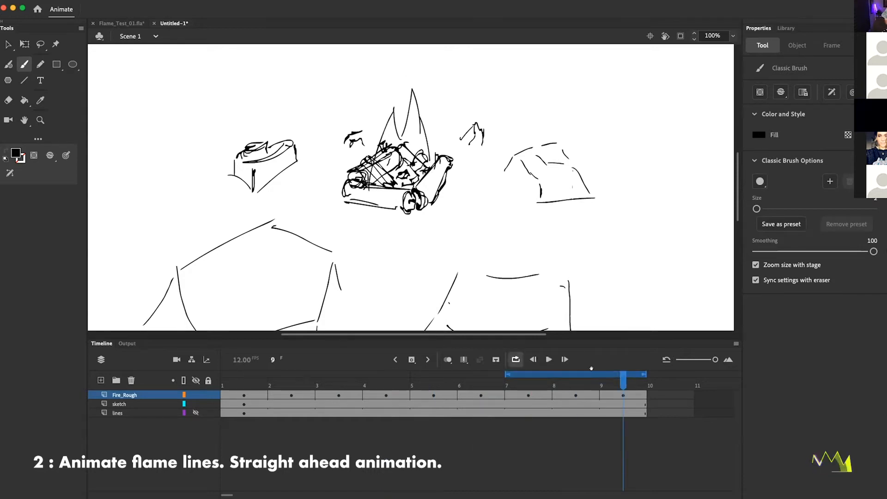
pyautogui.click(547, 360)
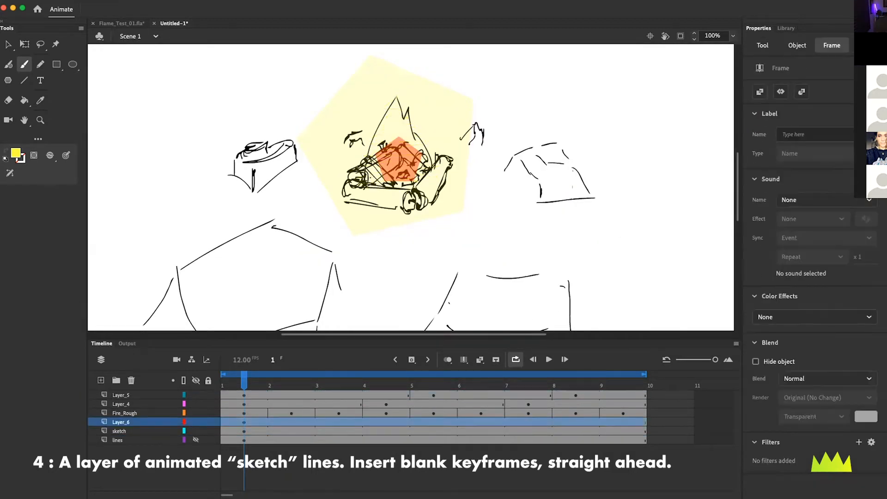
# - Paint a pale yellow glow and orange core, draw yellow scribble flames, and preview the loop
pyautogui.click(575, 374)
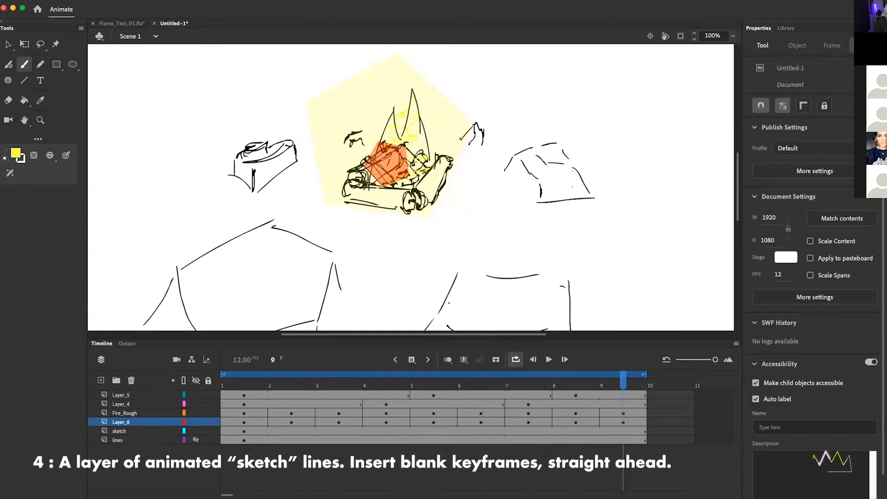
pyautogui.click(547, 359)
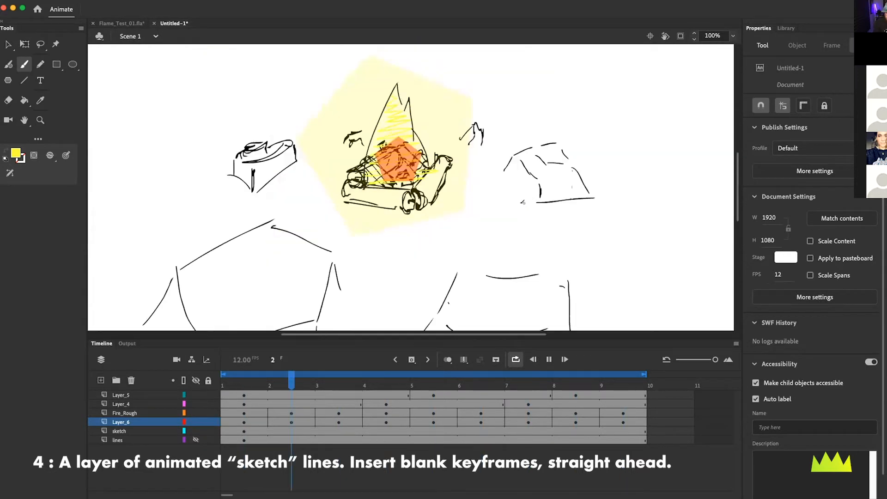
pyautogui.click(576, 375)
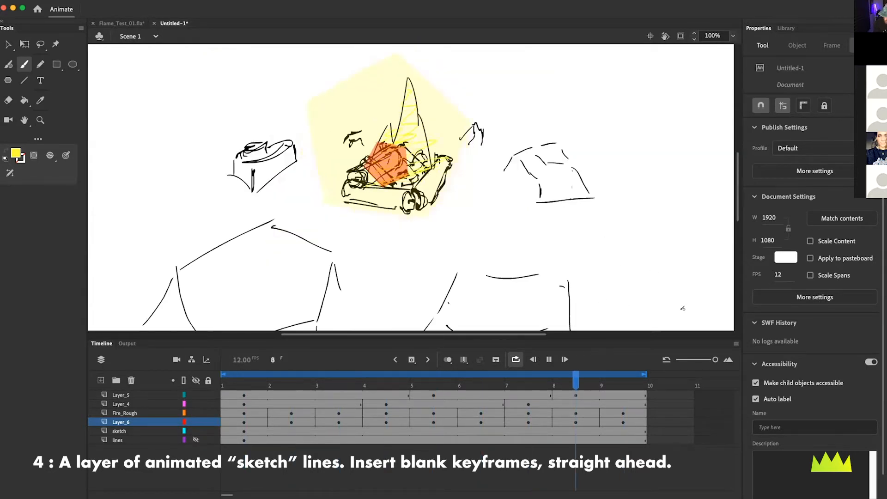
pyautogui.click(481, 375)
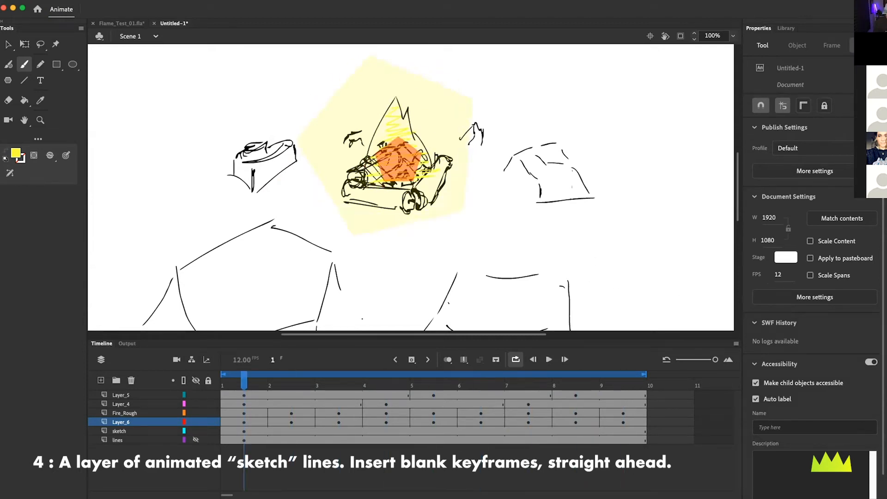
pyautogui.click(117, 422)
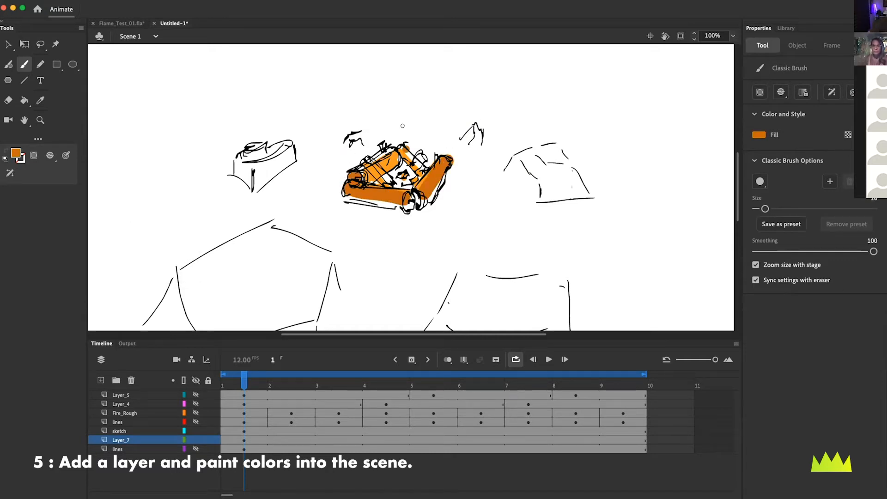
# - On Layer_7, paint logs orange with dark red shading and rocks olive green, then add a camera
pyautogui.click(771, 135)
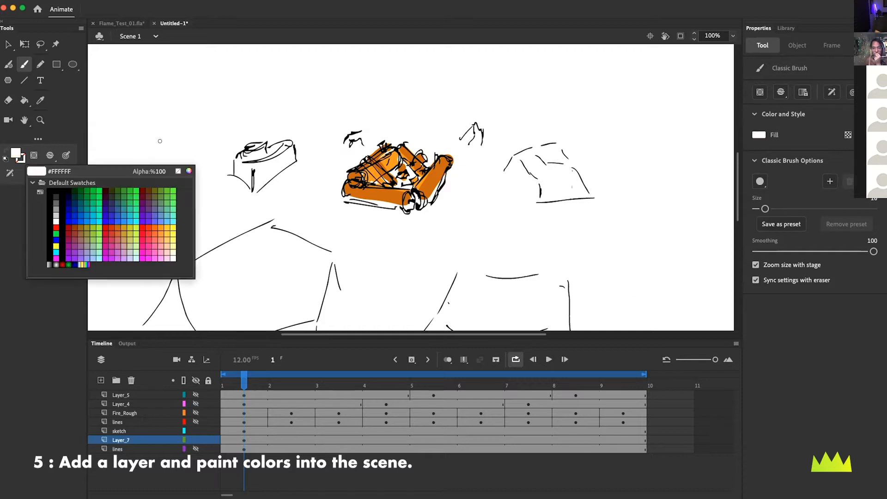
pyautogui.click(56, 227)
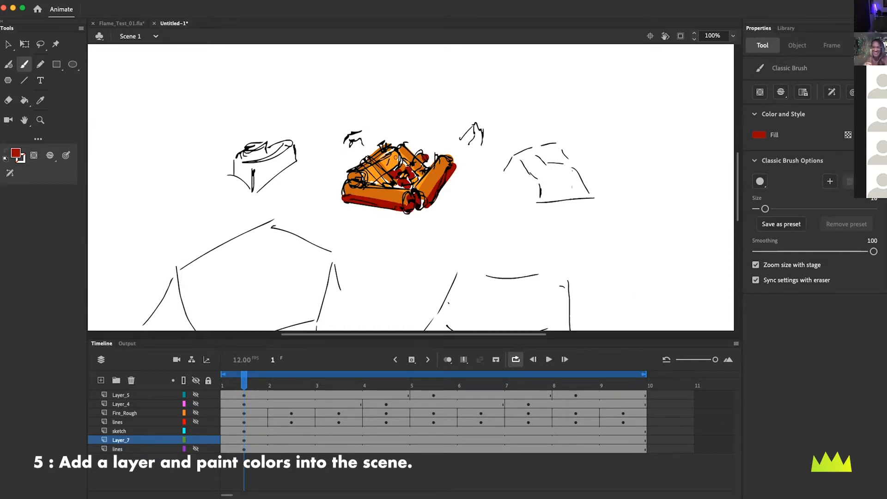
pyautogui.click(762, 134)
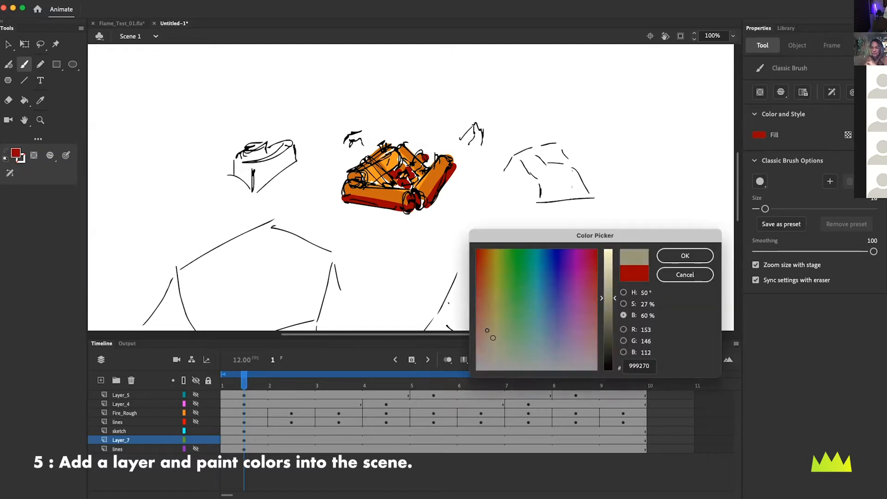
pyautogui.click(684, 255)
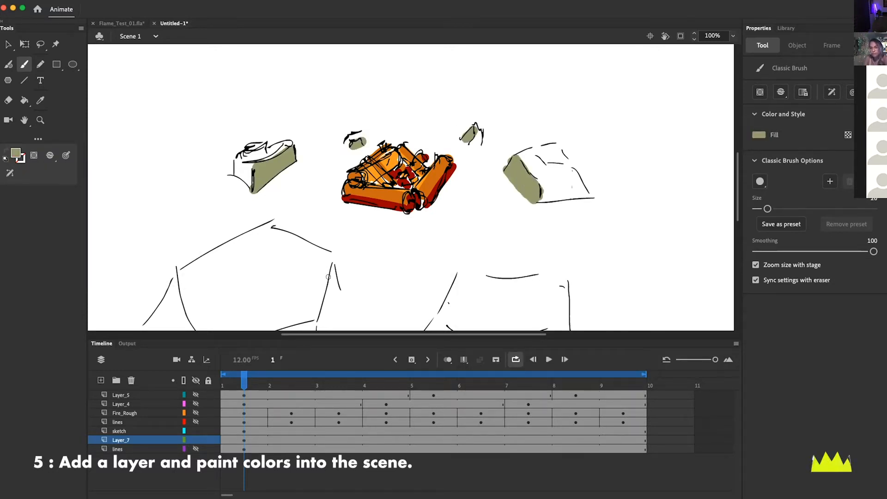
pyautogui.click(760, 134)
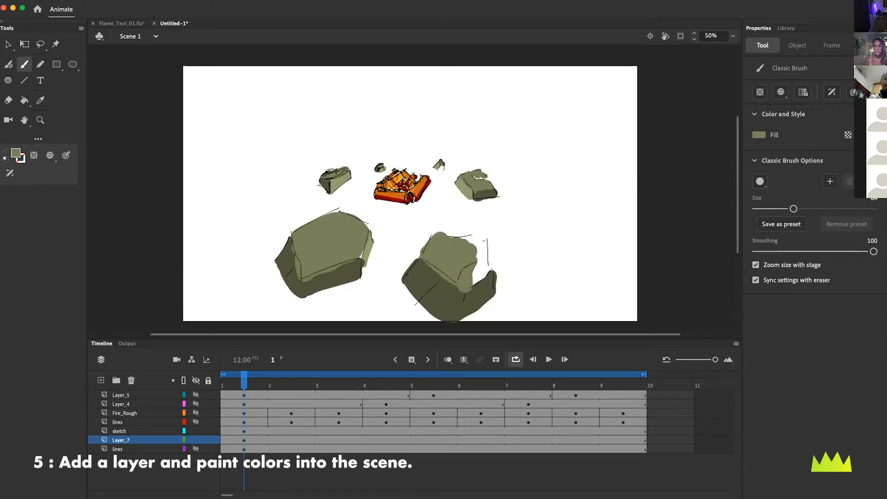
pyautogui.click(759, 134)
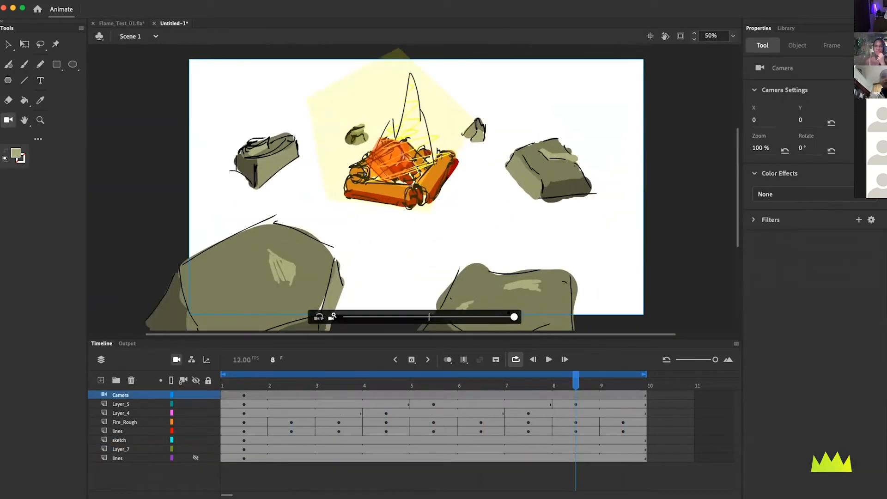
# - Zoom the camera onto the campfire, brush wood-grain details on a new layer, and add Rock_Light
pyautogui.click(548, 359)
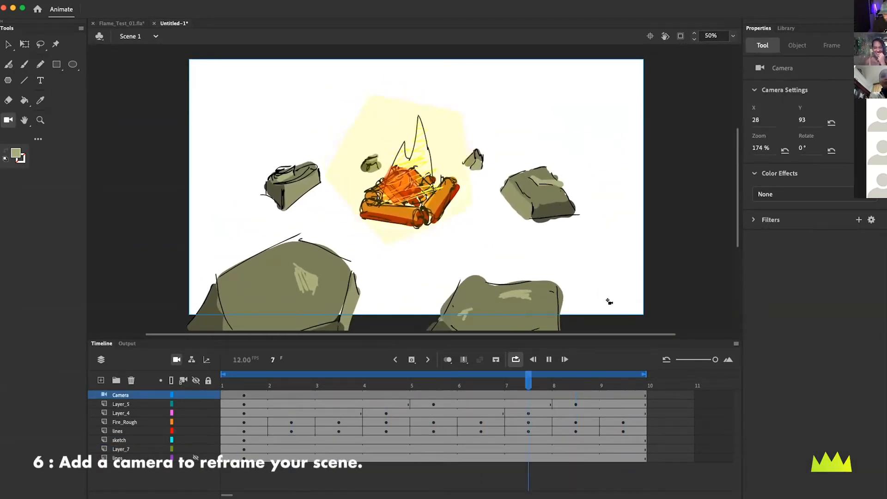
pyautogui.click(24, 63)
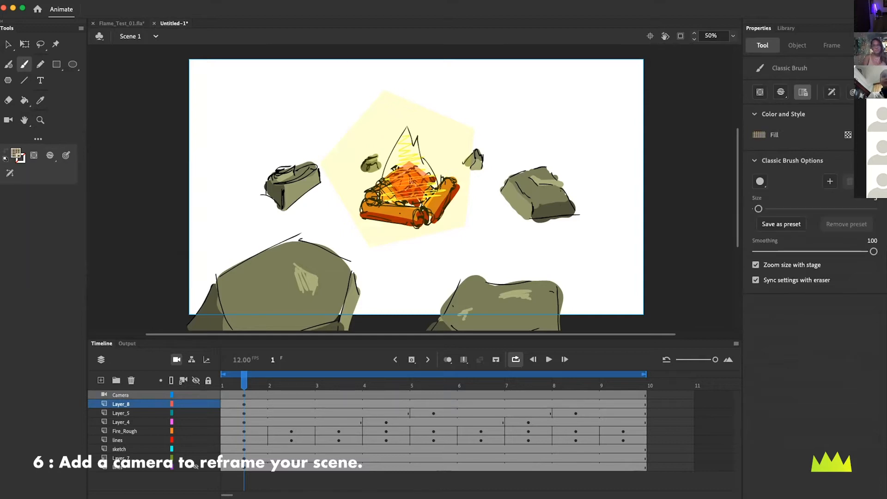
pyautogui.click(760, 134)
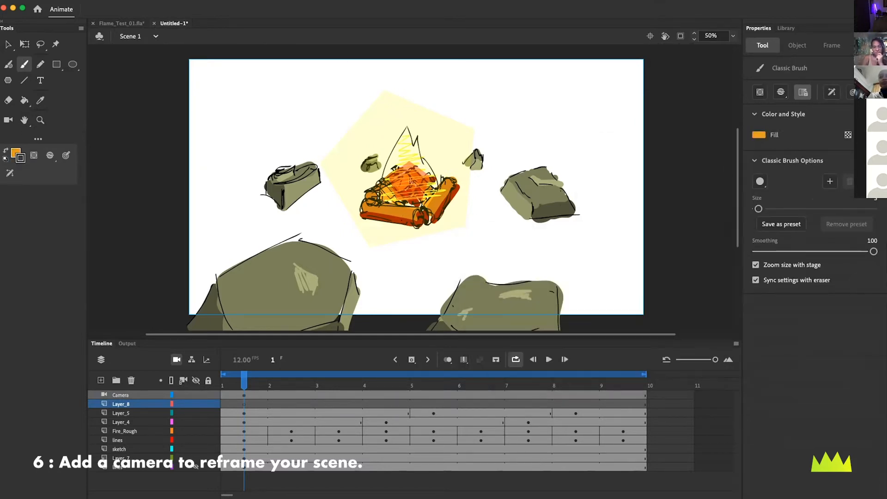
pyautogui.click(16, 151)
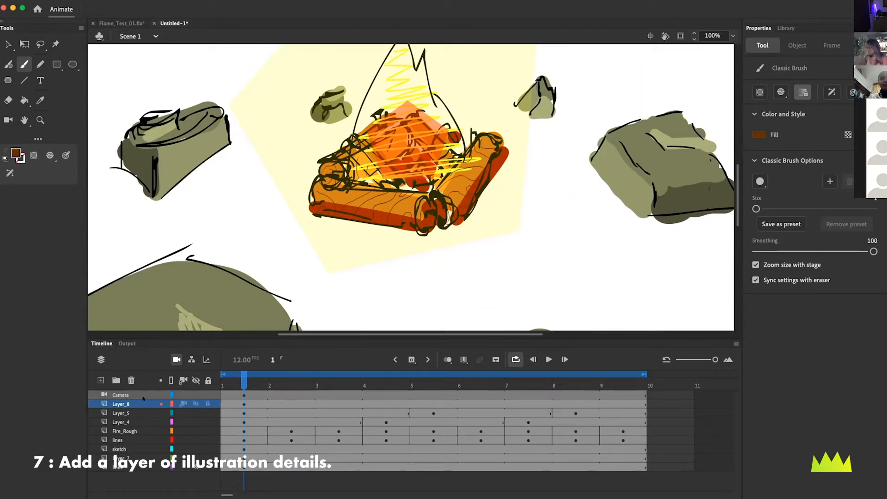
pyautogui.click(100, 380)
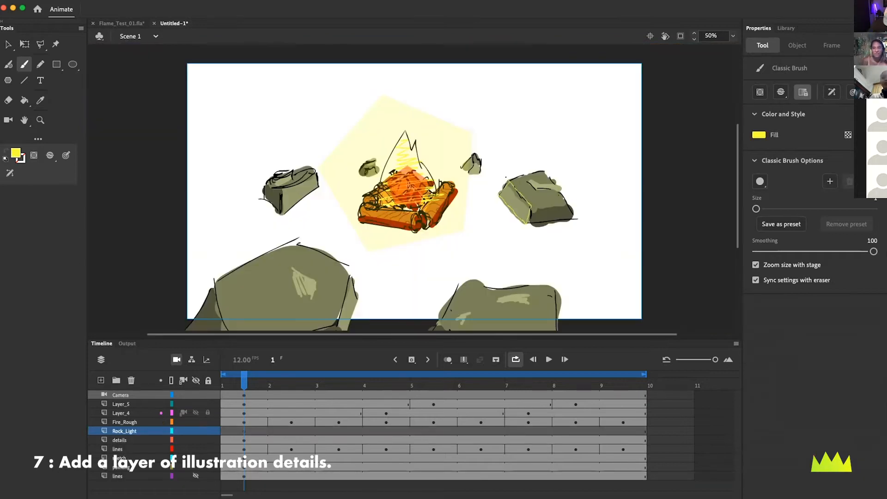
# - Blend Rock_Light, paint flickering yellow rock highlights, save as Fire_Test_02, and add a blue rectangle
pyautogui.click(831, 45)
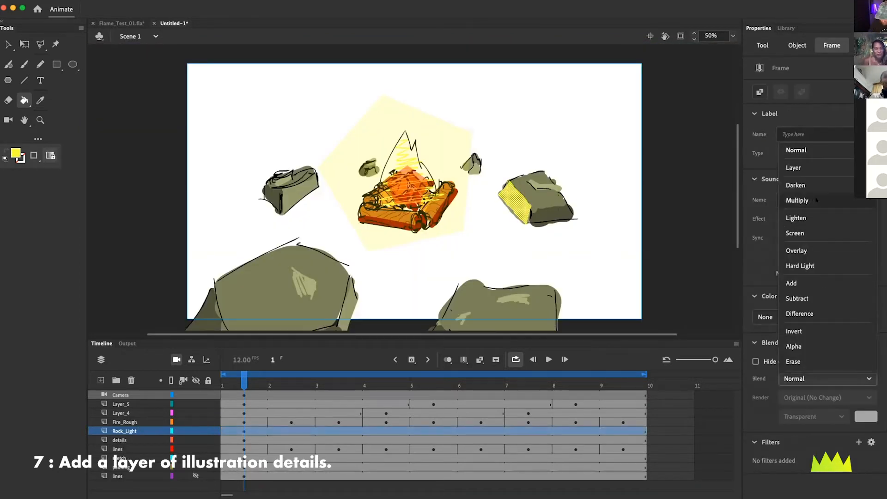
pyautogui.click(124, 422)
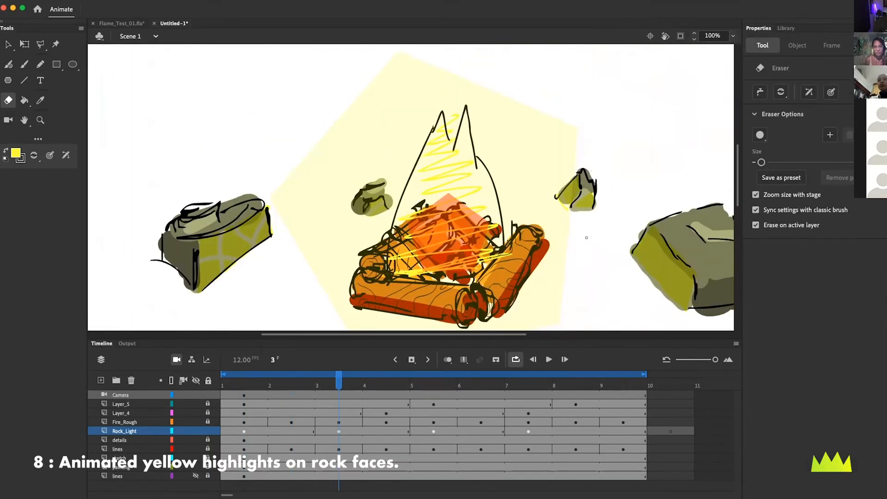
pyautogui.click(433, 374)
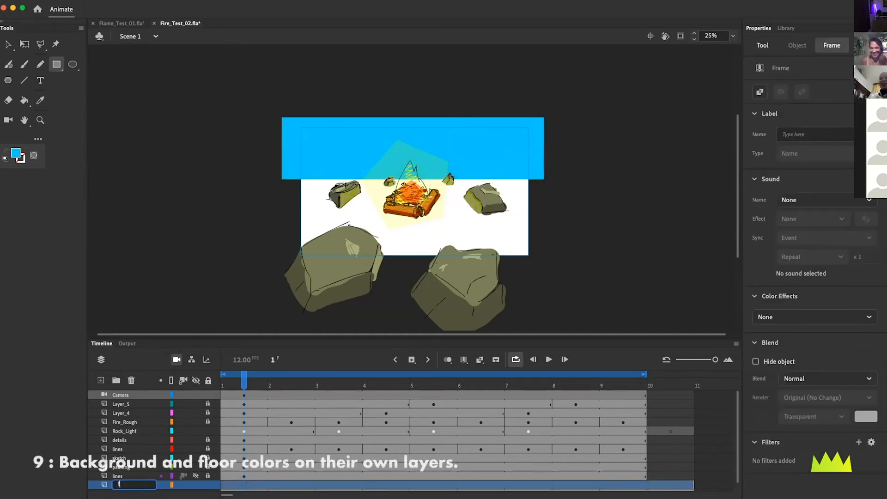
# - Name a layer floor with a purple rectangle, and recolour the background rectangle pink
pyautogui.click(16, 153)
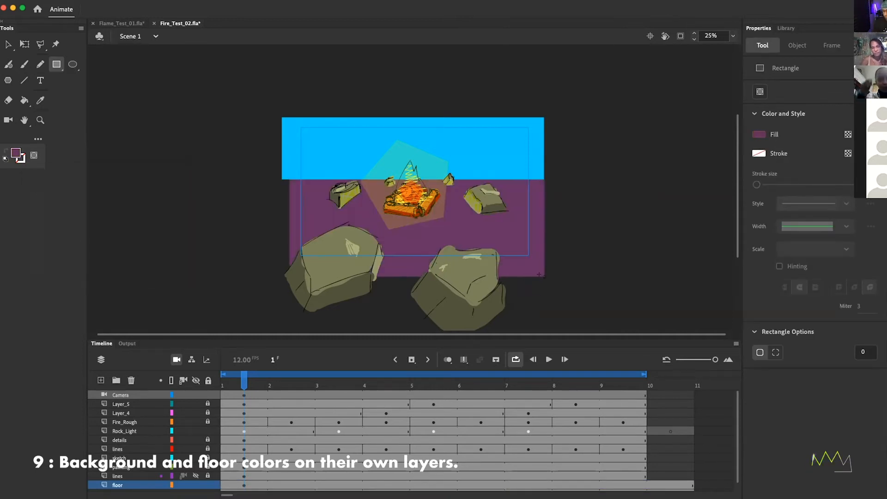
pyautogui.click(759, 134)
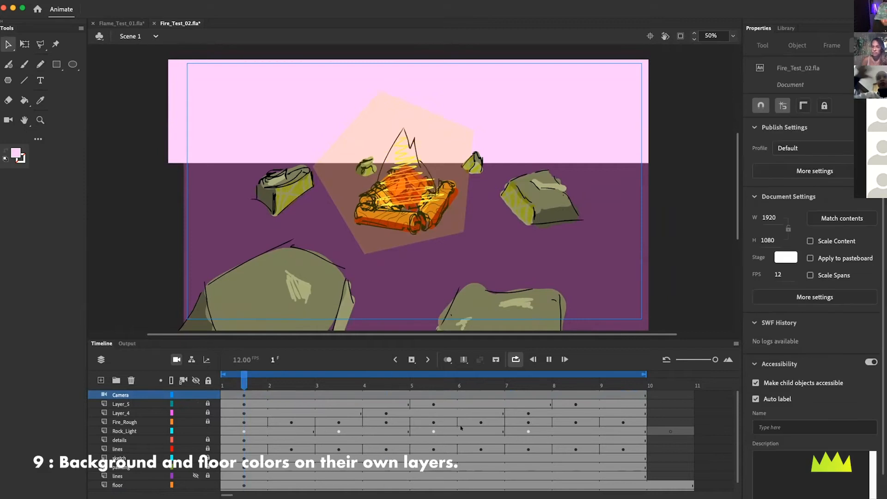
pyautogui.click(25, 100)
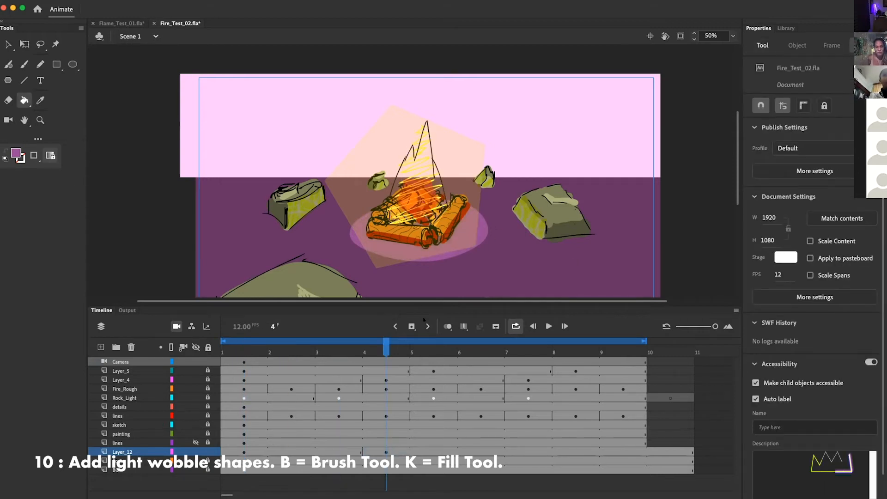
# - On Layer_12, brush a wobbly ellipse under the fire and fill it soft purple
pyautogui.click(290, 344)
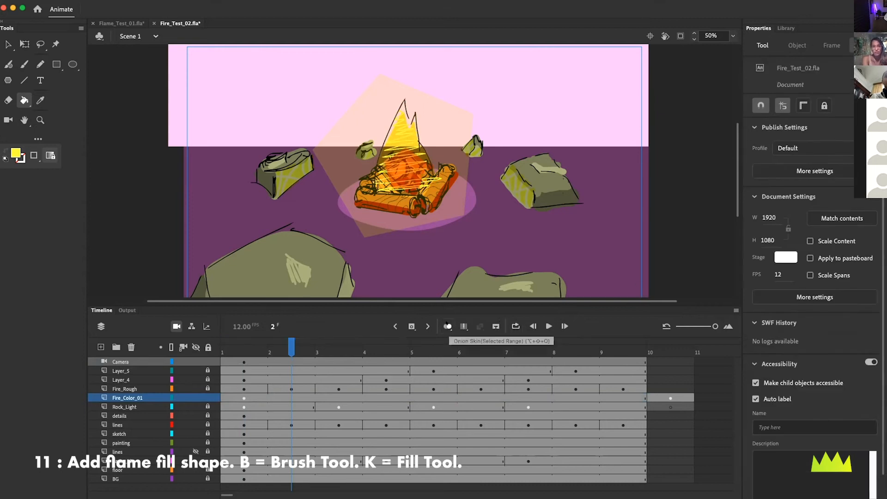
# - Paint yellow flame fills on each Fire_Color_01 frame, then play the loop to preview
pyautogui.click(24, 64)
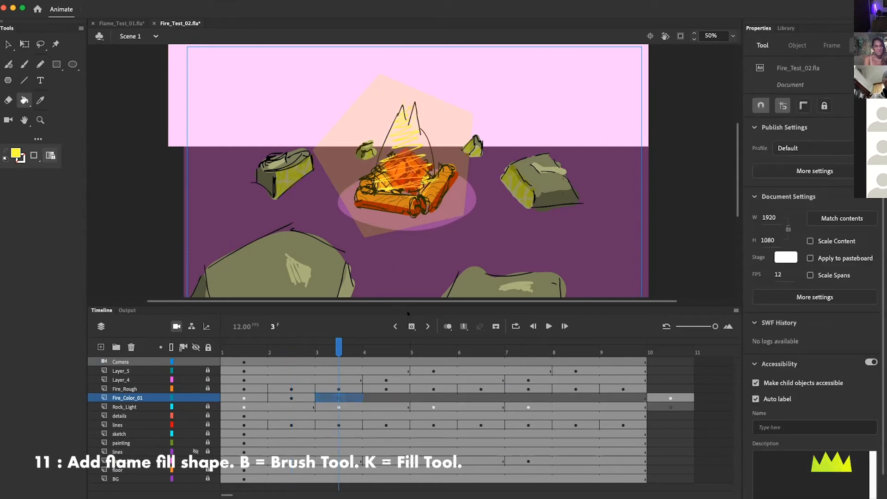
pyautogui.click(23, 64)
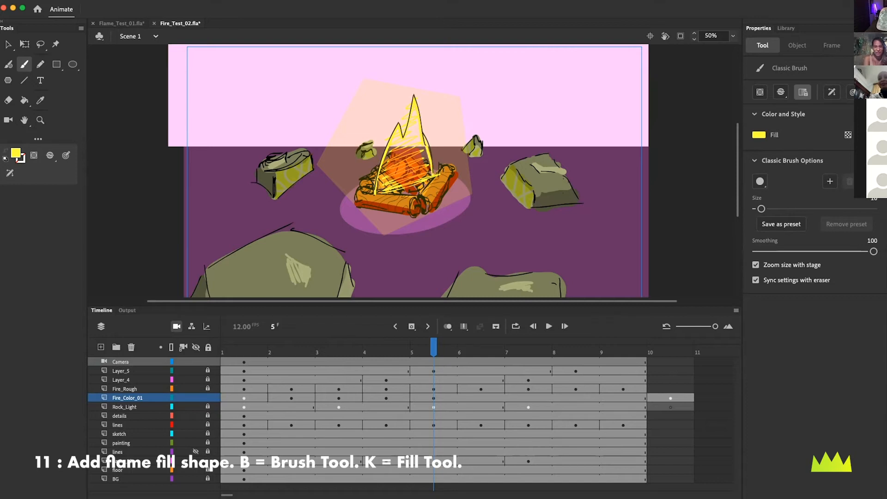
pyautogui.click(481, 345)
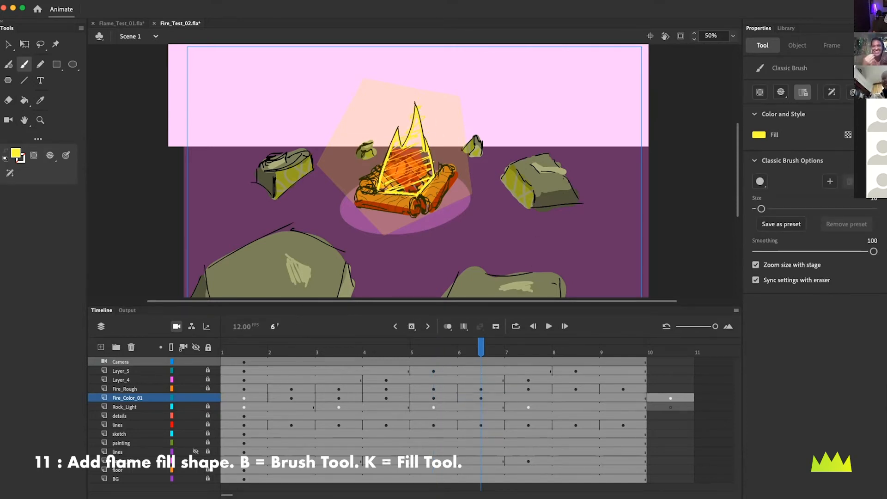
pyautogui.click(528, 345)
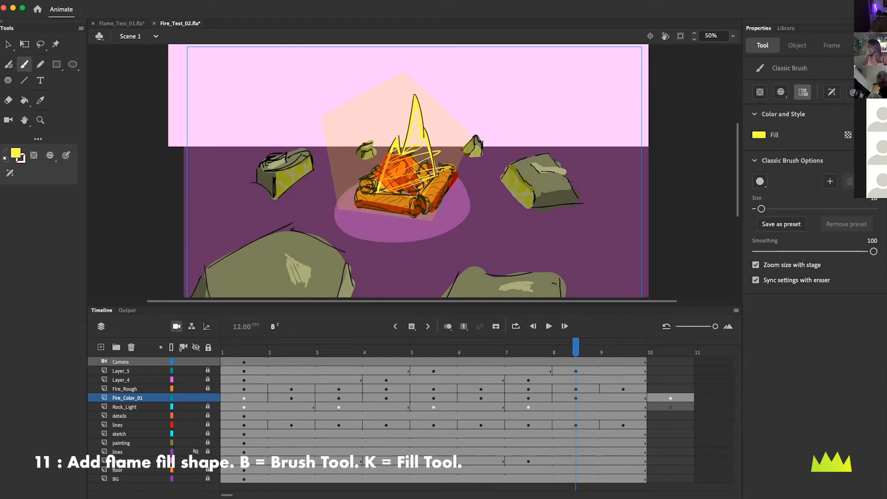
pyautogui.press('k')
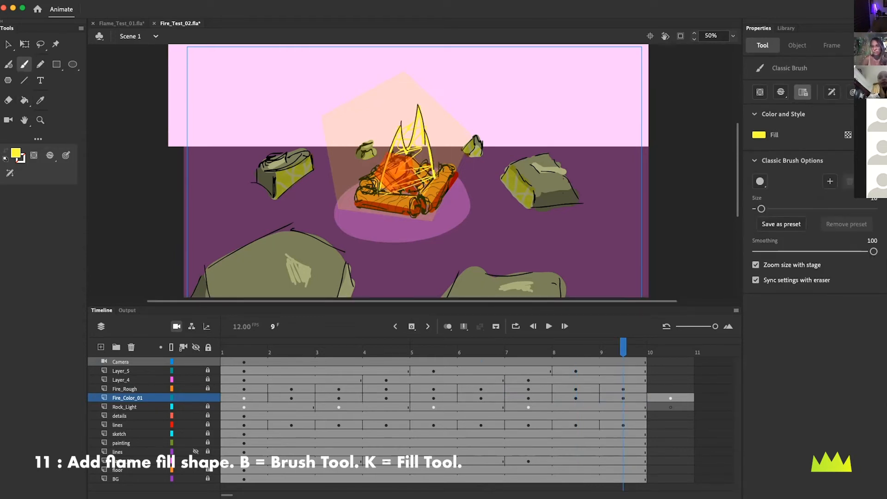
pyautogui.click(549, 326)
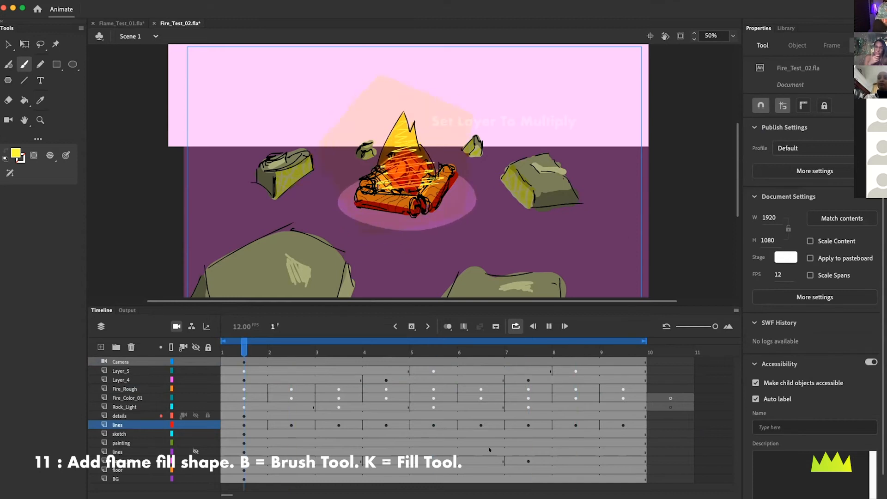
# - Hide the rough polygon layers and set the flame color layer to Multiply
pyautogui.click(291, 343)
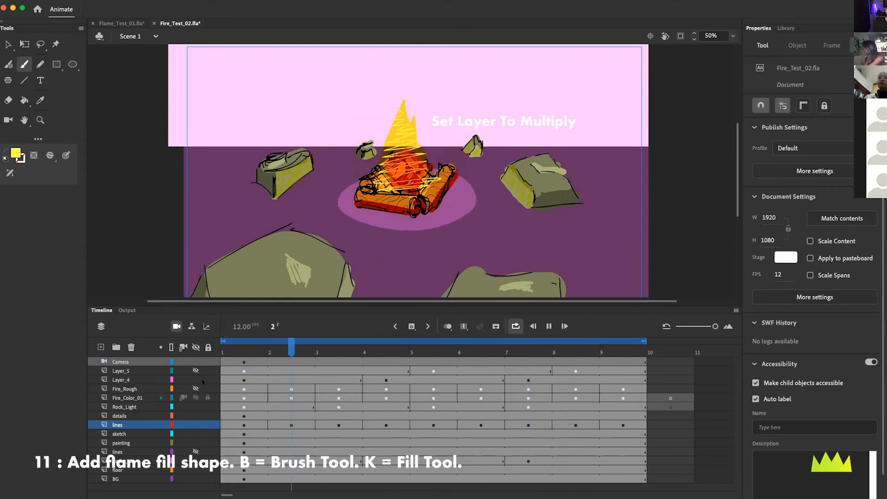
pyautogui.click(121, 380)
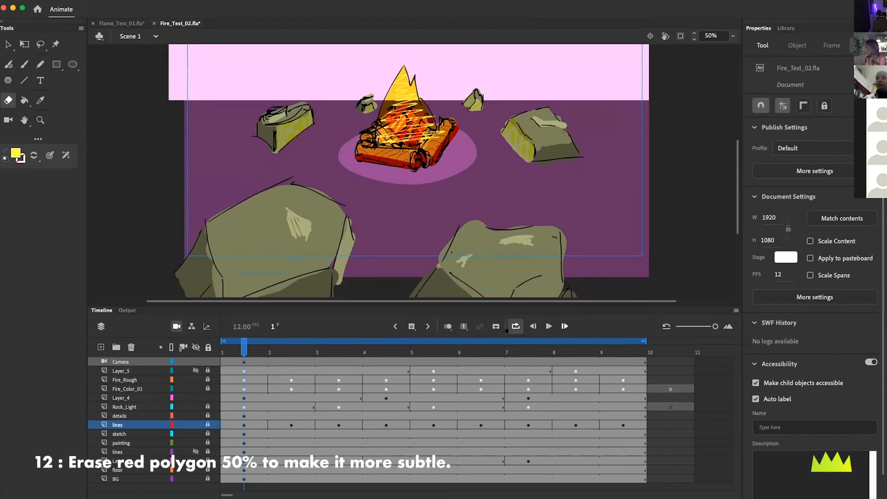
# - Paint darker sketchy shading strokes on the rocks on the Rock_Light layer
pyautogui.click(25, 101)
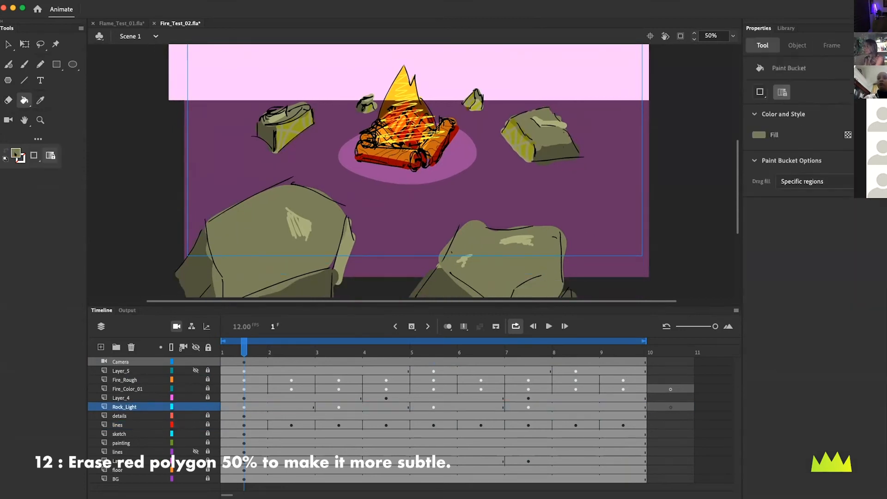
pyautogui.click(25, 64)
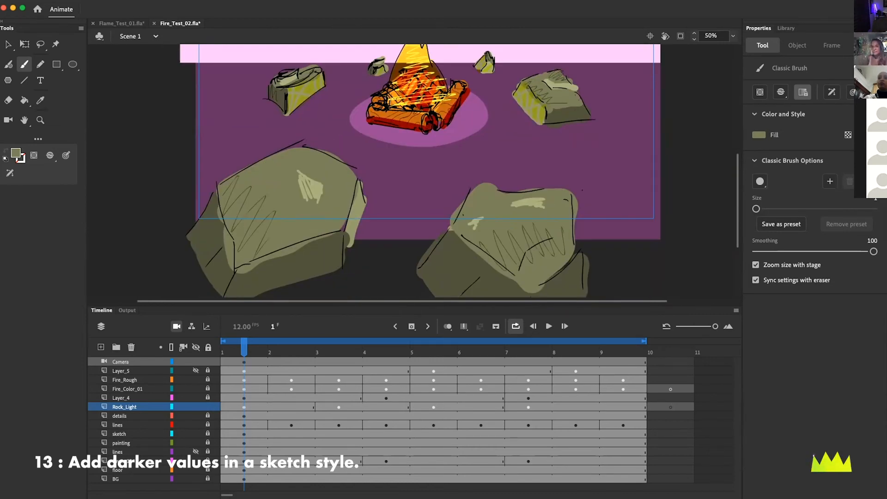
pyautogui.click(339, 342)
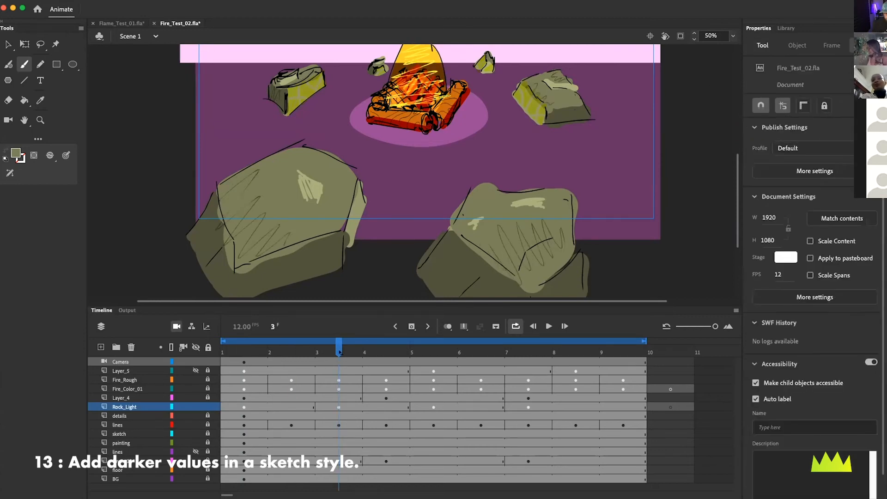
# - Paint and trim a grey shadow beneath the logs, then fill dark wedges at the ground's sides
pyautogui.click(434, 341)
pyautogui.write('shadows_solid')
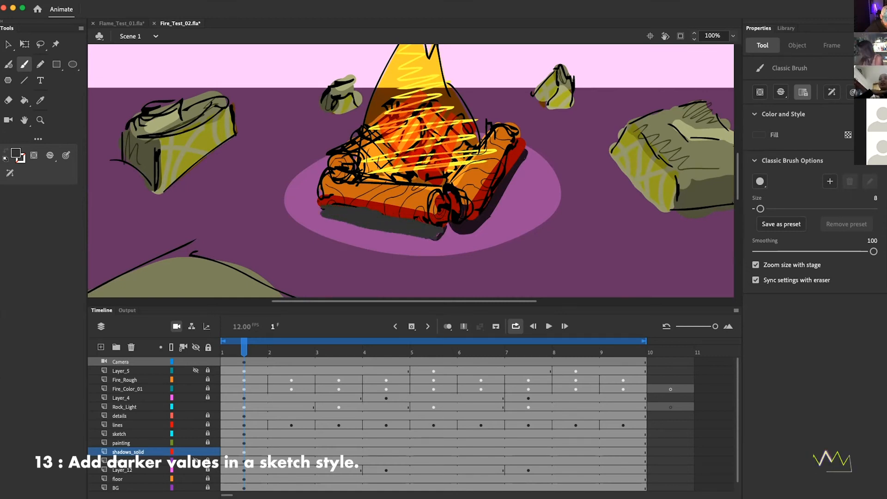
pyautogui.click(8, 100)
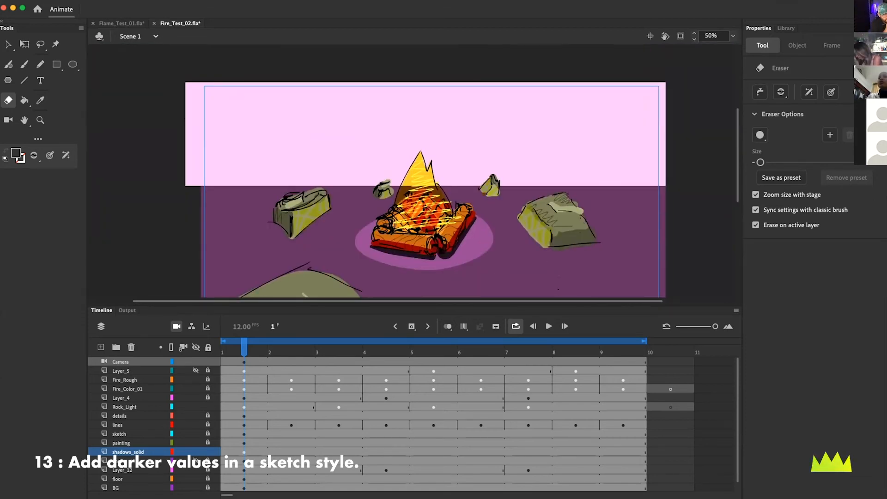
pyautogui.click(25, 100)
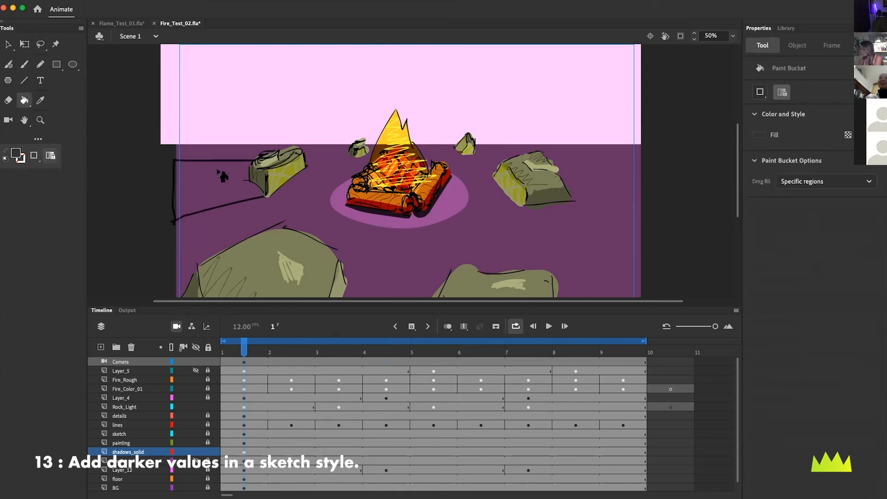
pyautogui.click(23, 63)
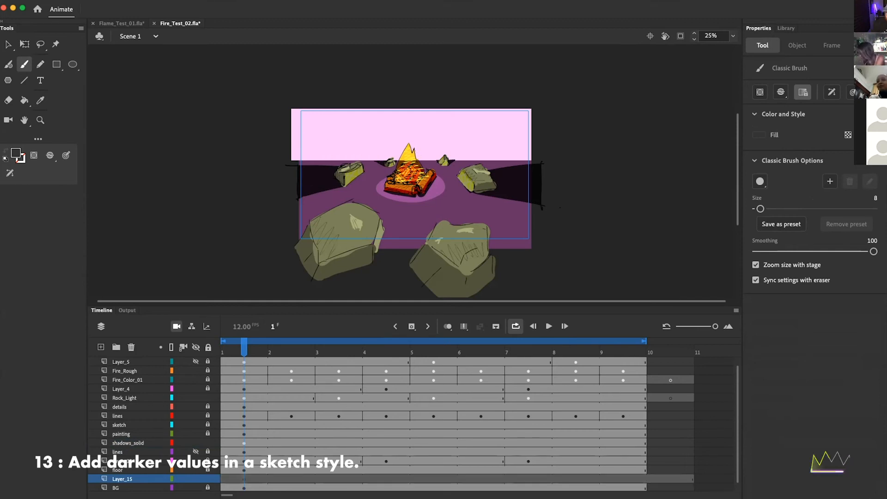
# - Zoom into the pink sky area to prepare for drawing the bird
pyautogui.moveTo(297, 140); pyautogui.dragTo(353, 150)
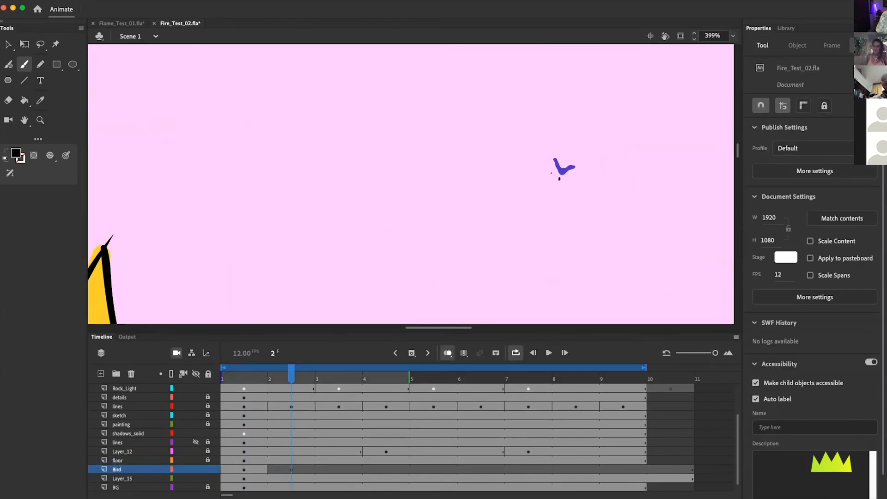
# - Draw the first bird's next flying pose, then successive poses for a second bird on Layer_17
pyautogui.click(25, 64)
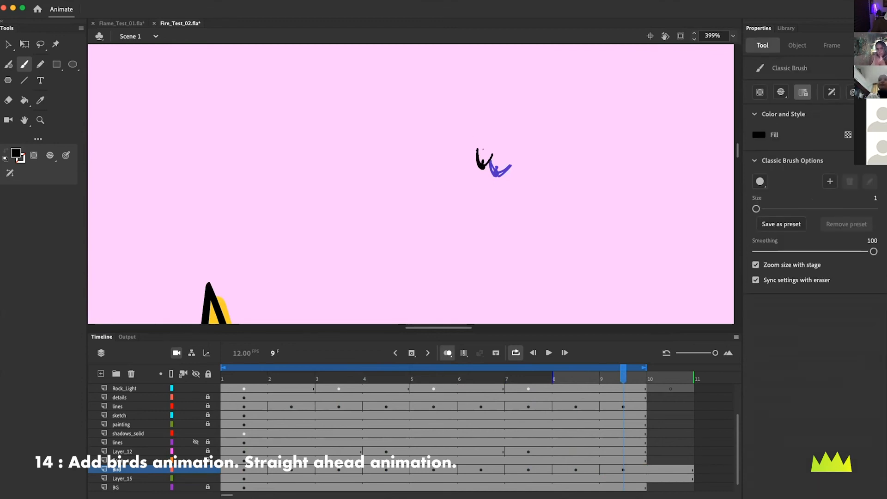
pyautogui.click(244, 376)
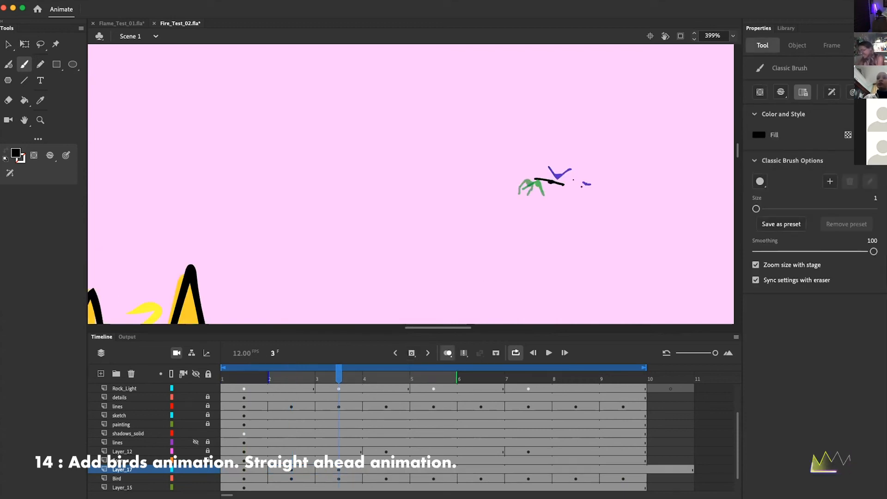
pyautogui.click(386, 373)
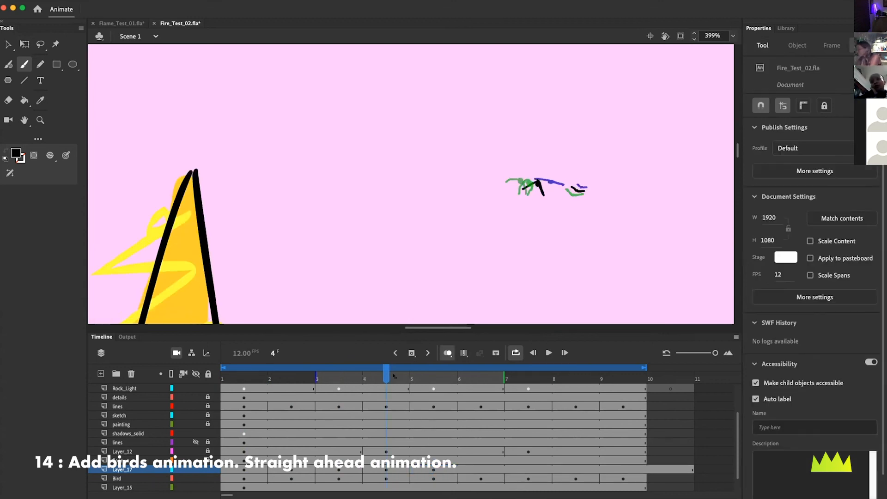
pyautogui.click(481, 372)
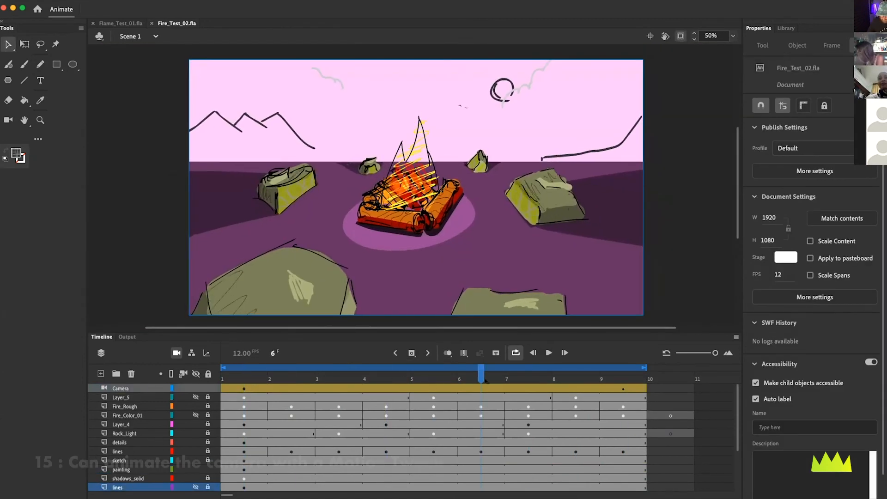
pyautogui.click(547, 352)
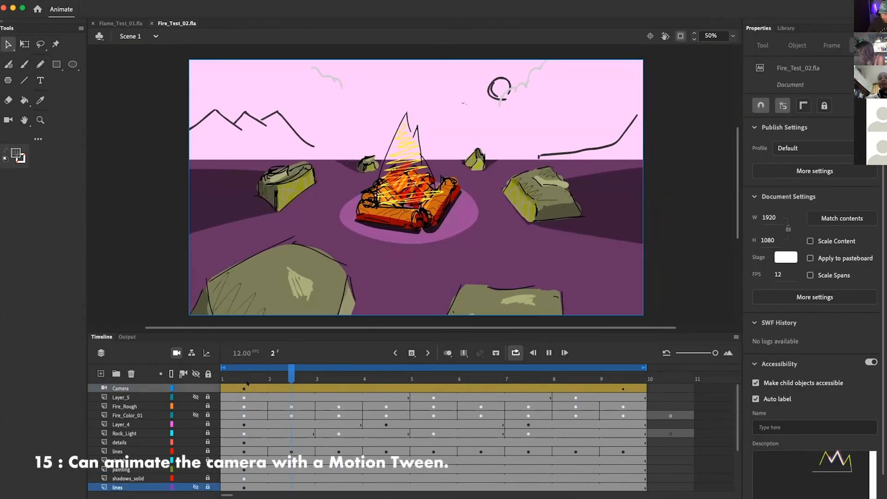
pyautogui.click(527, 368)
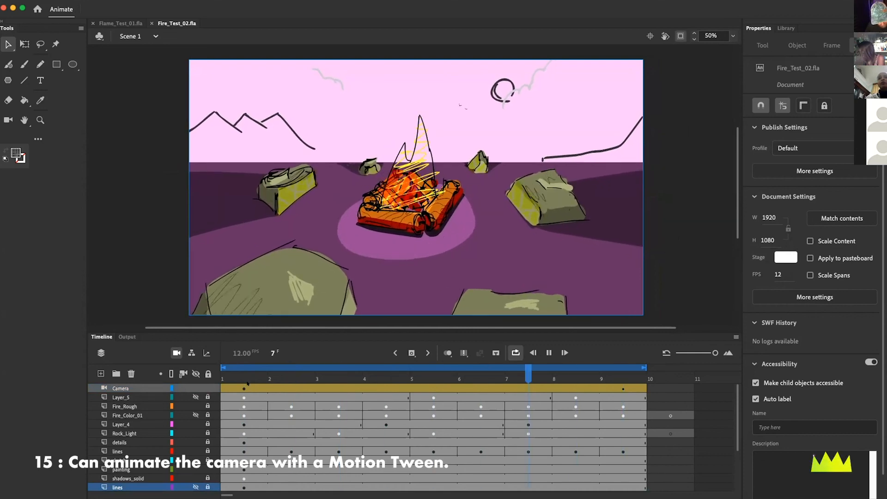
pyautogui.click(386, 377)
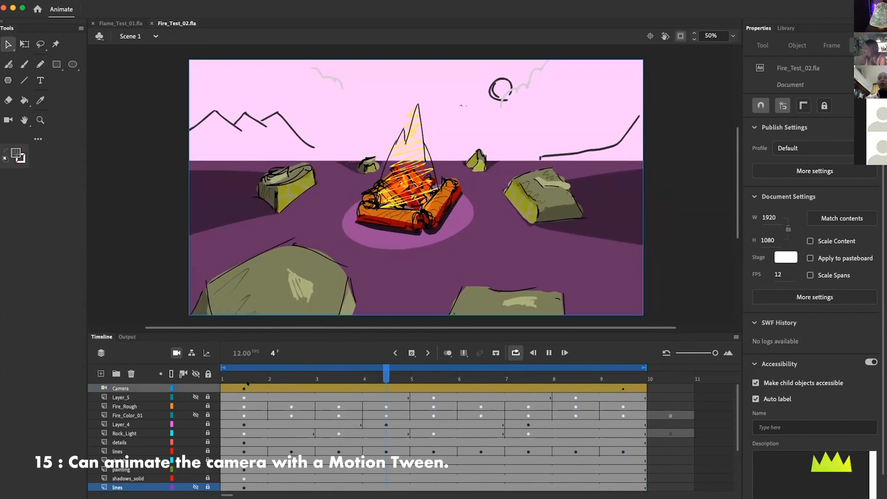
pyautogui.click(244, 367)
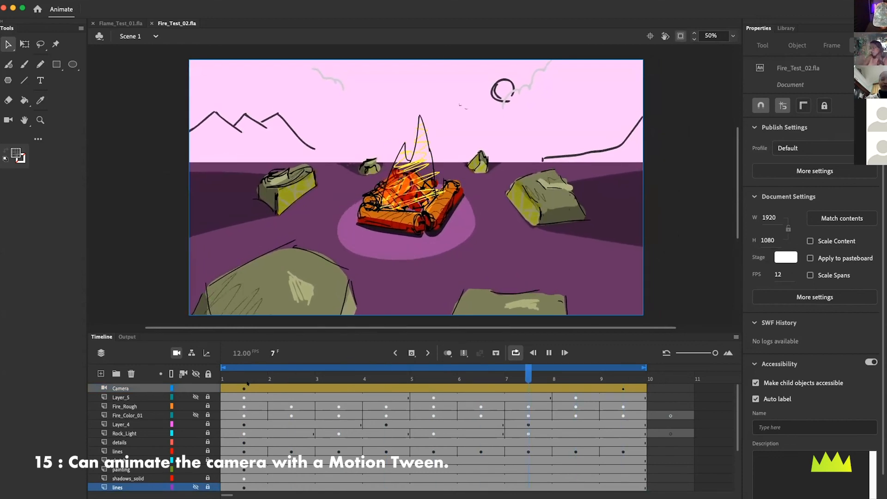
pyautogui.click(386, 374)
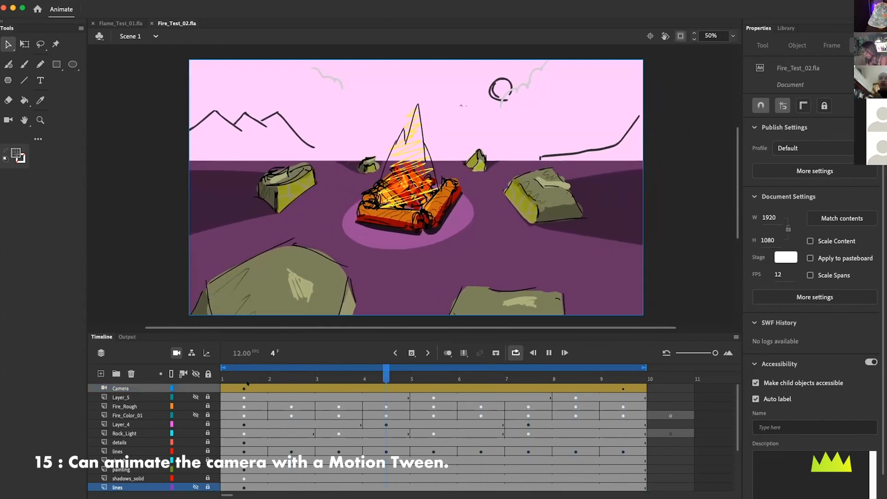
pyautogui.click(245, 370)
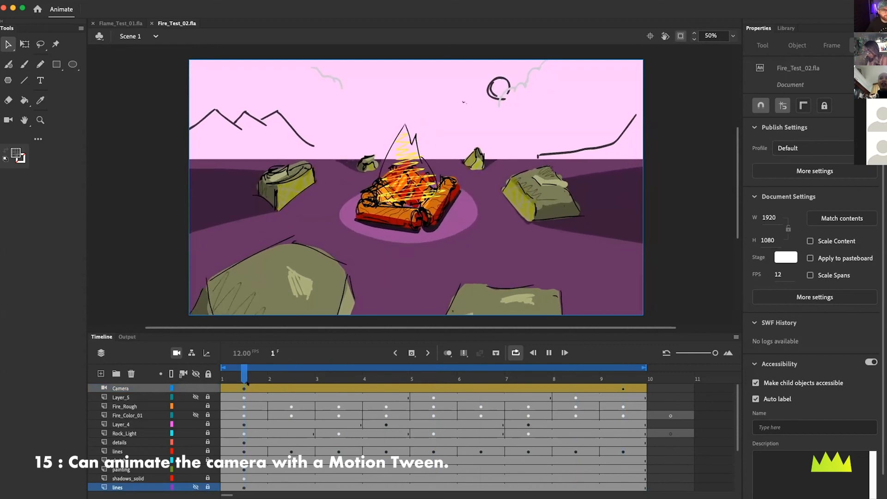
pyautogui.click(529, 367)
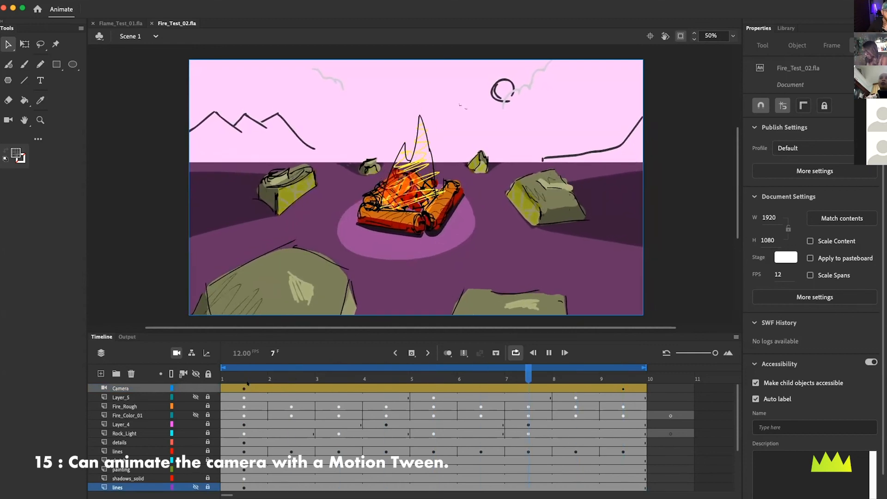